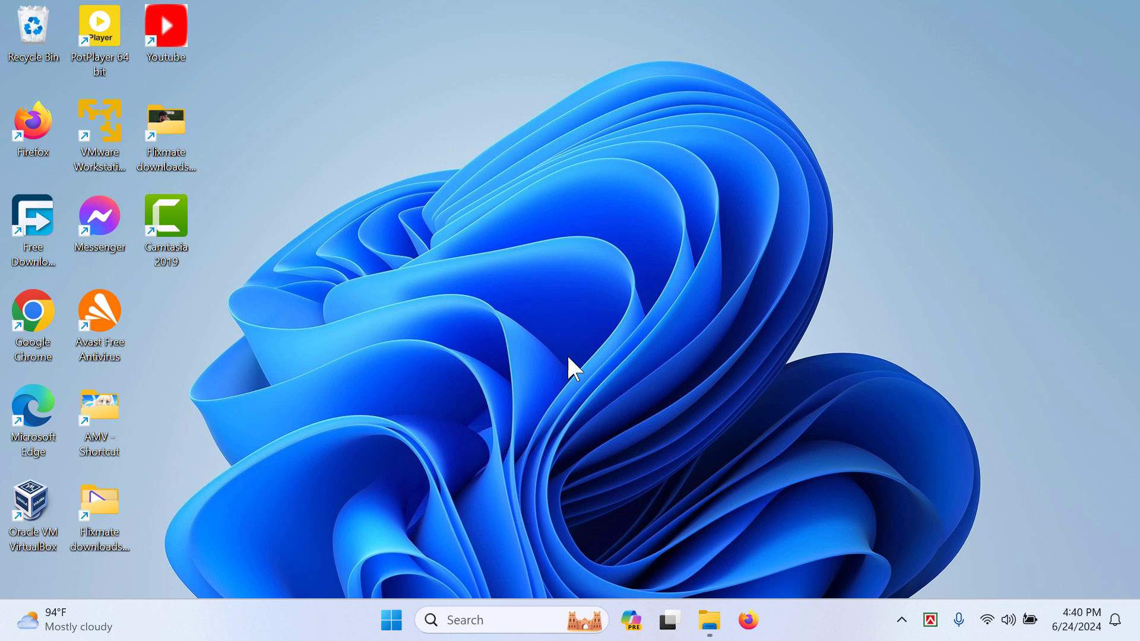
Launch Firefox from the desktop shortcut so a new tab is ready
left_click(748, 620)
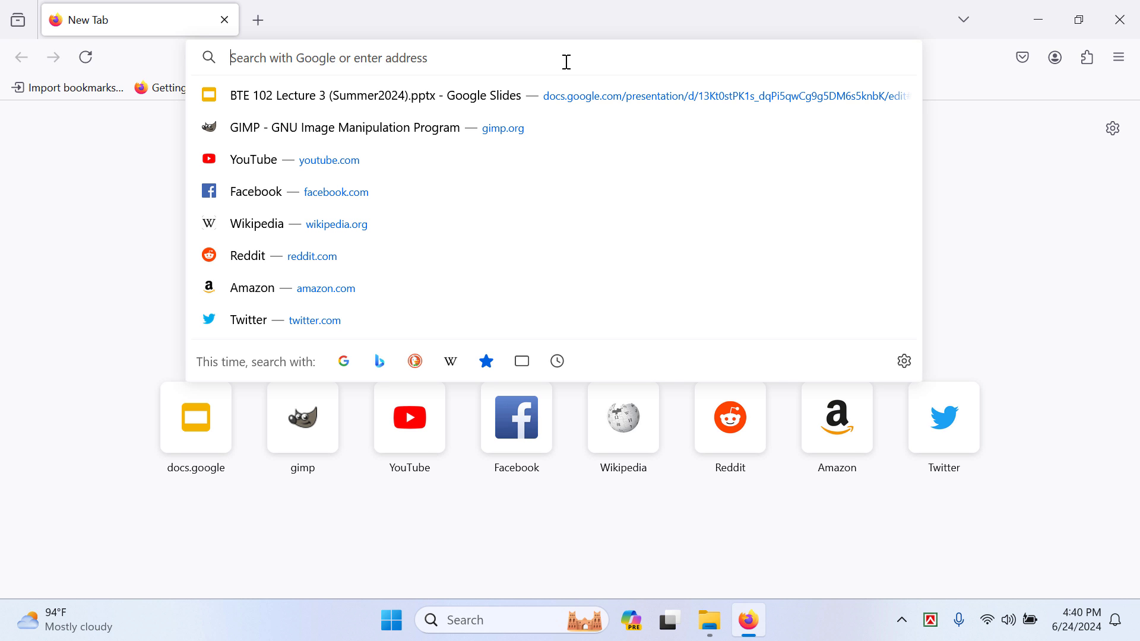
Search Google for 'free download manager extension' and scroll to the Firefox Add-ons result
type("free download manager ex")
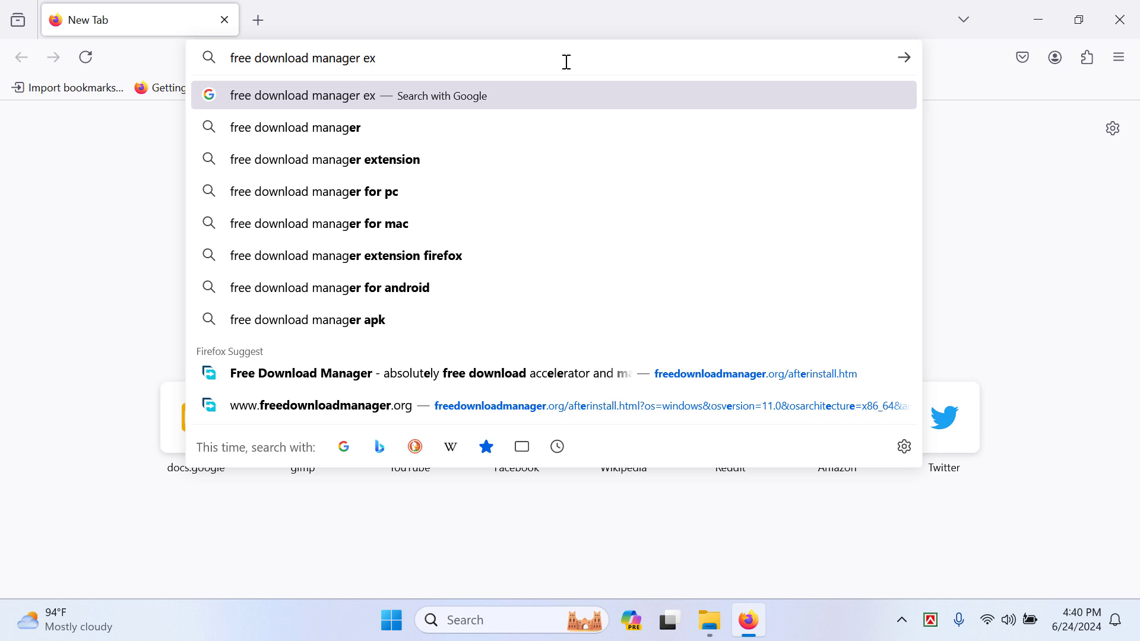
left_click(326, 159)
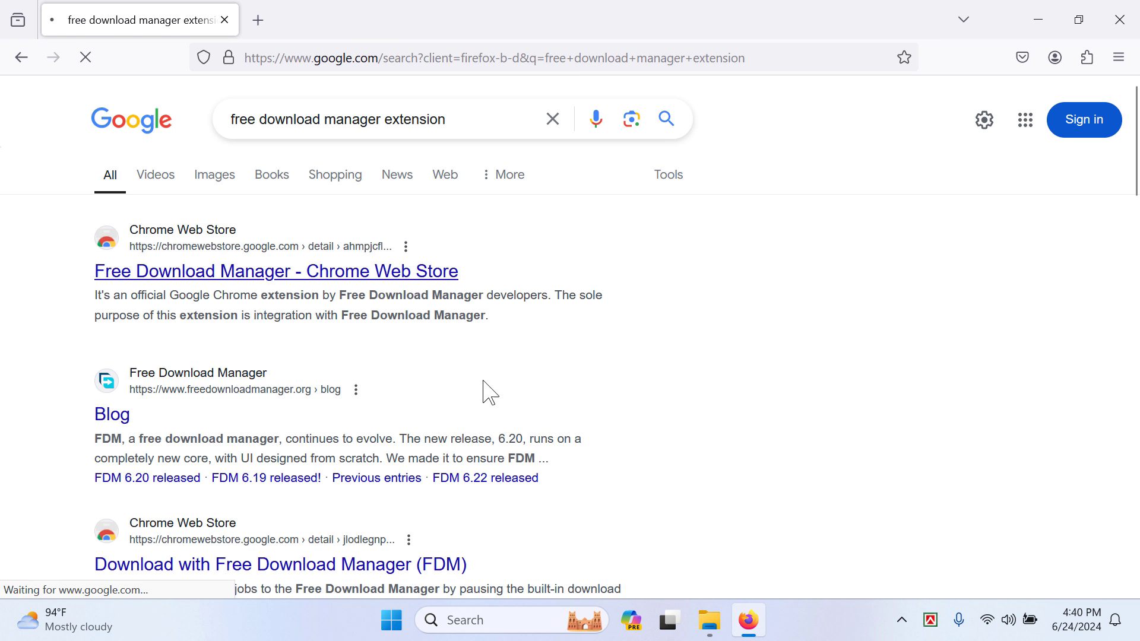
mouse_move(191, 255)
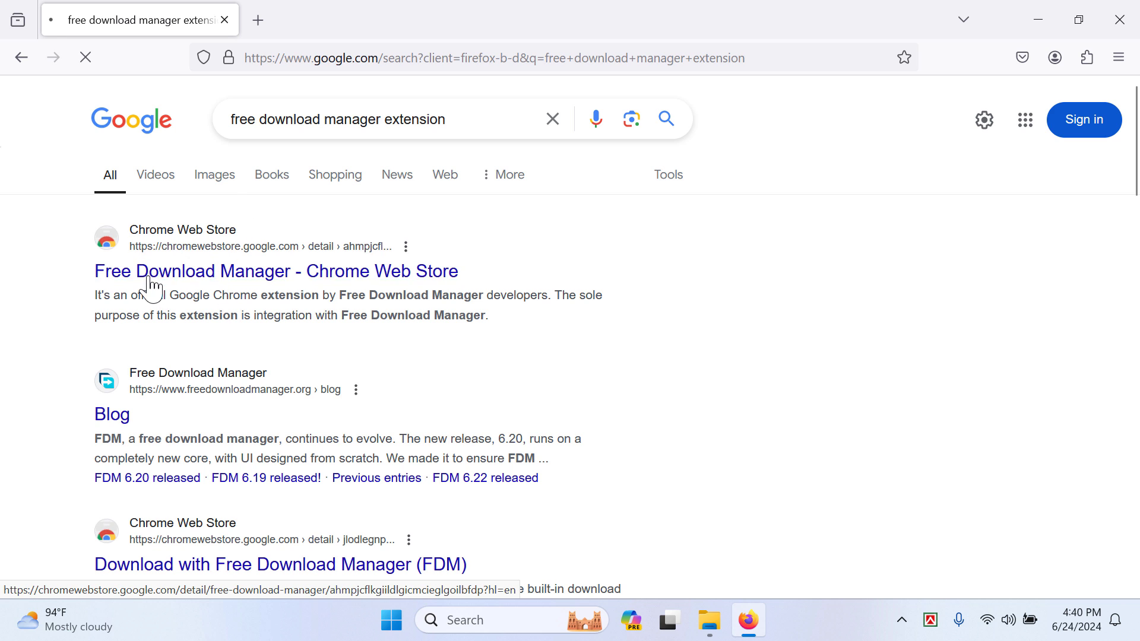
left_click(276, 271)
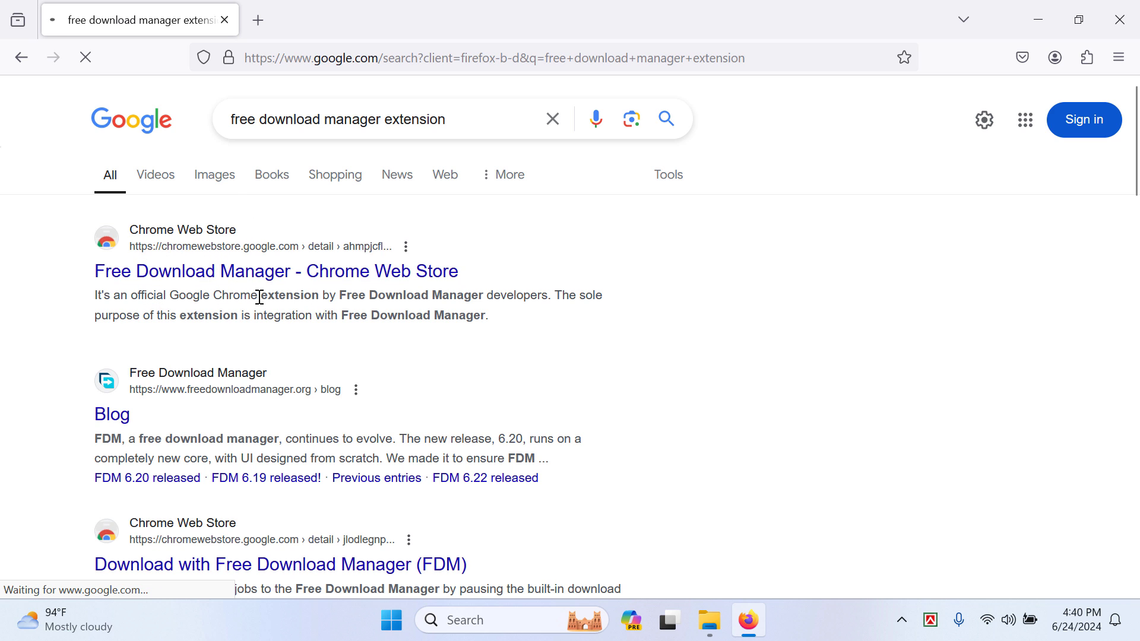
scroll("down", 3)
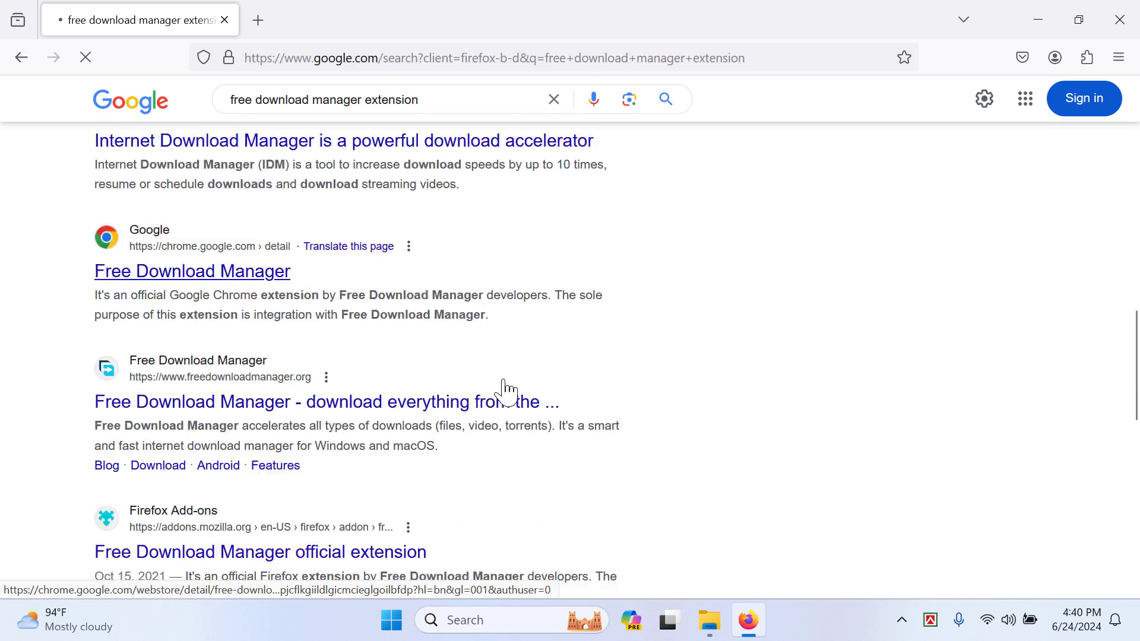
scroll("down", 3)
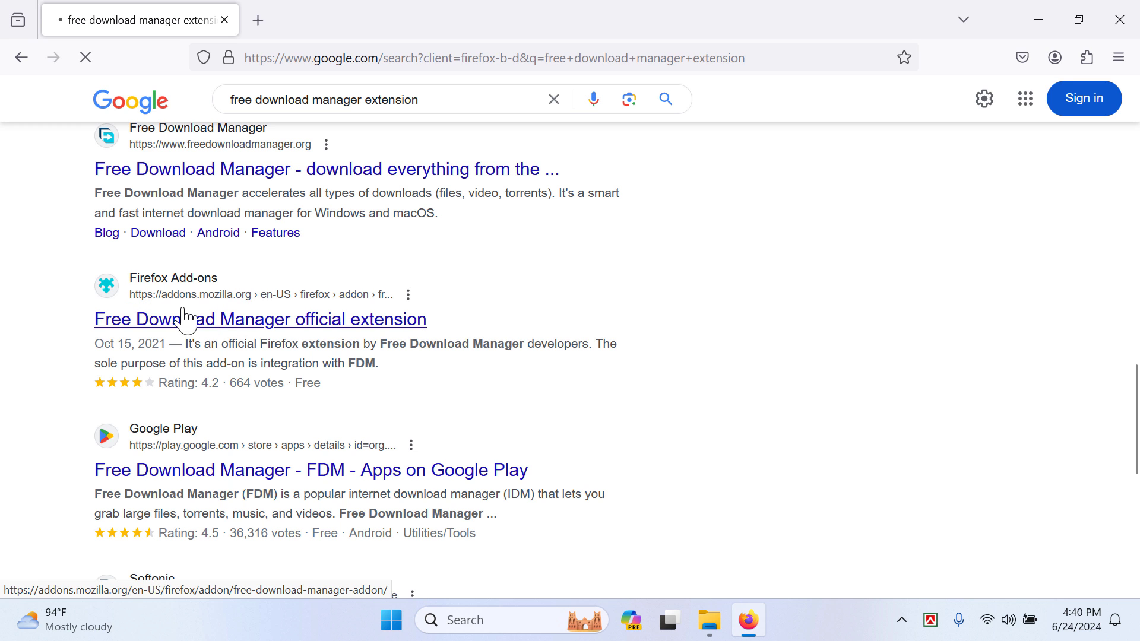
mouse_move(232, 325)
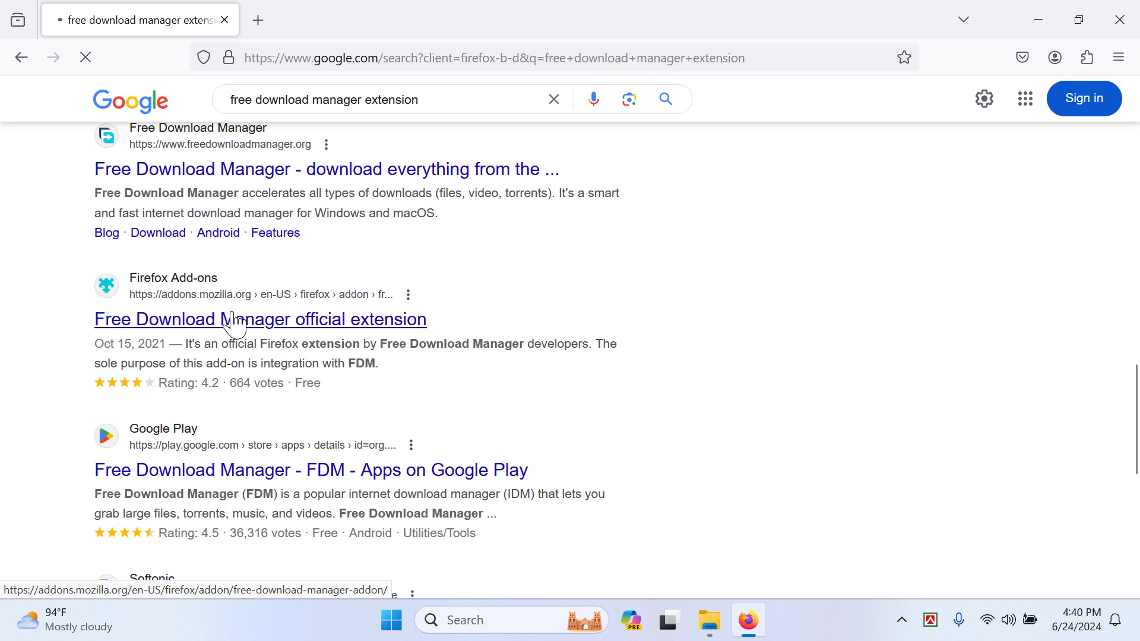
Open the Free Download Manager official extension page and choose Add to Firefox
left_click(260, 320)
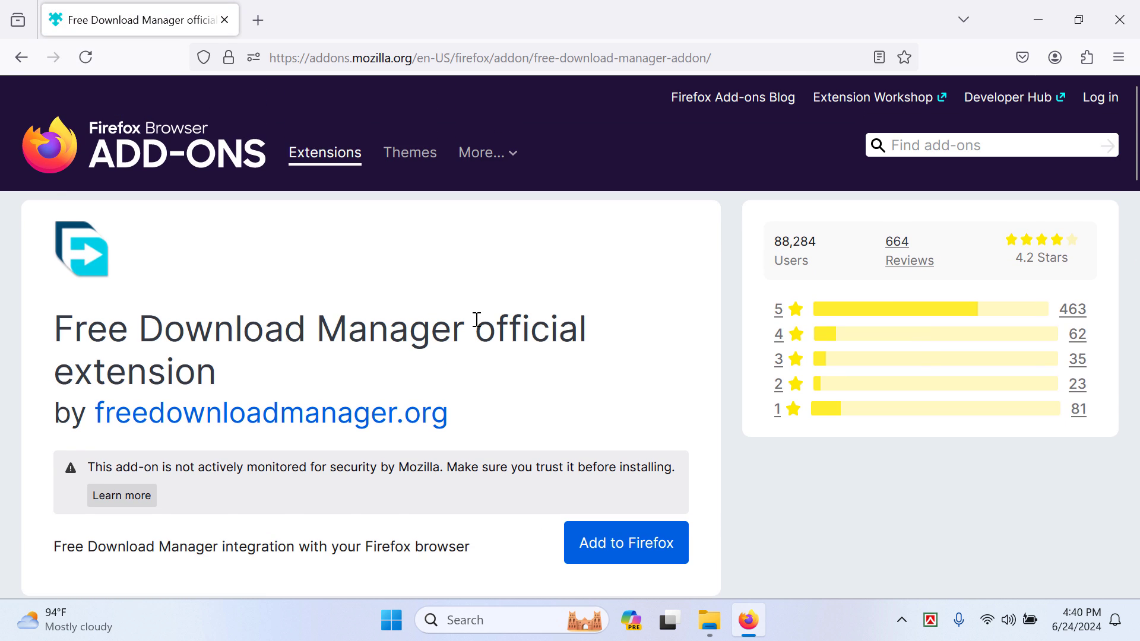
scroll("down", 3)
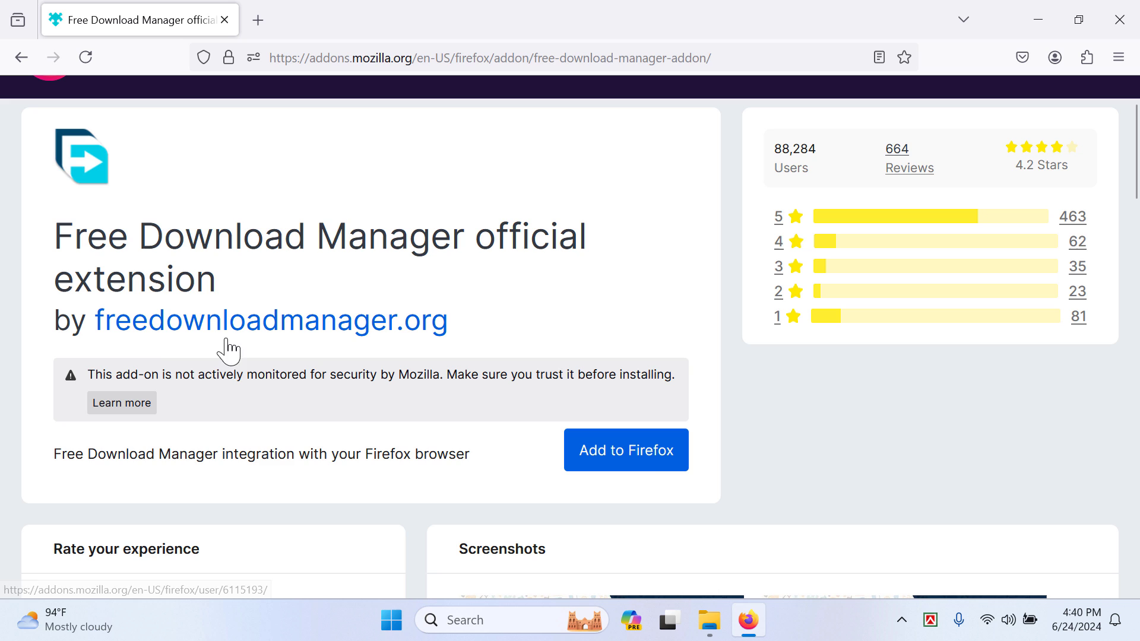
mouse_move(626, 450)
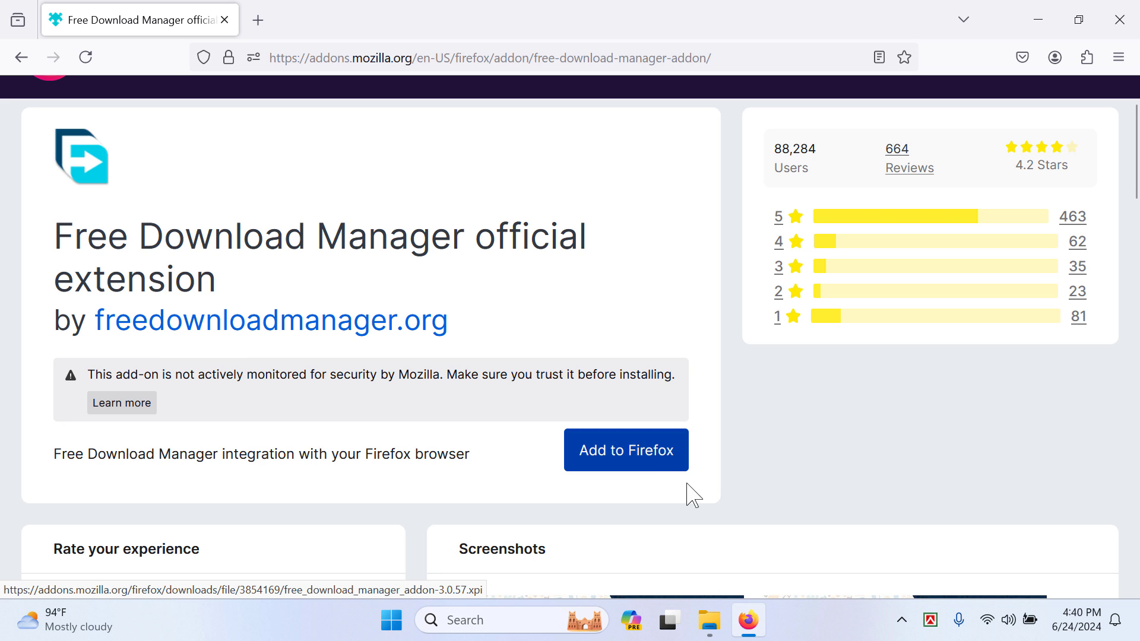
mouse_move(609, 469)
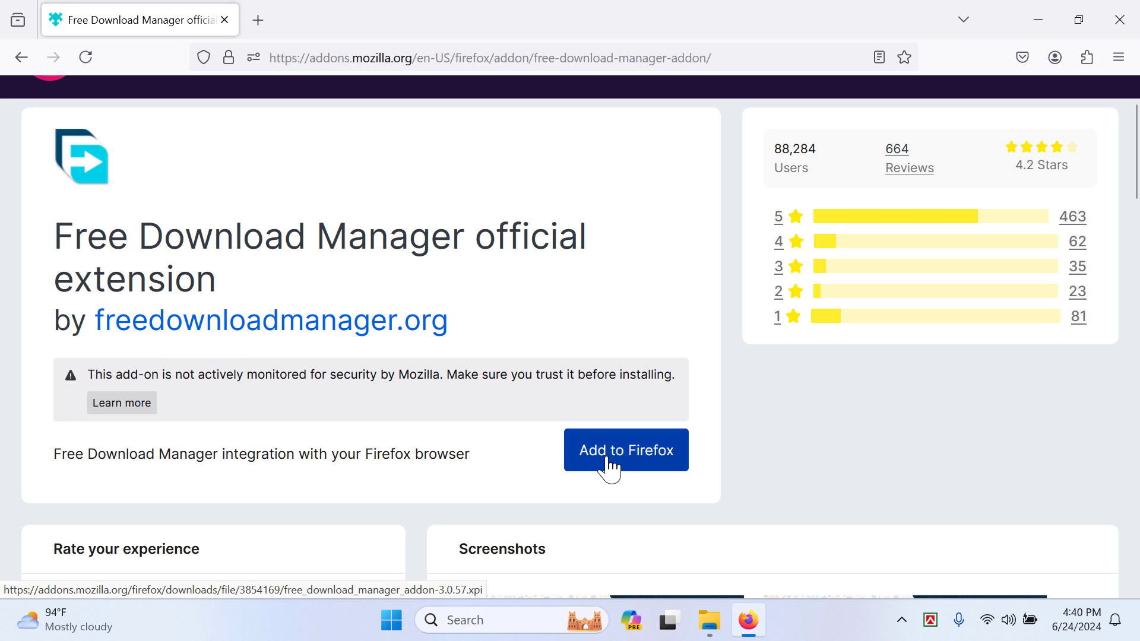
left_click(625, 449)
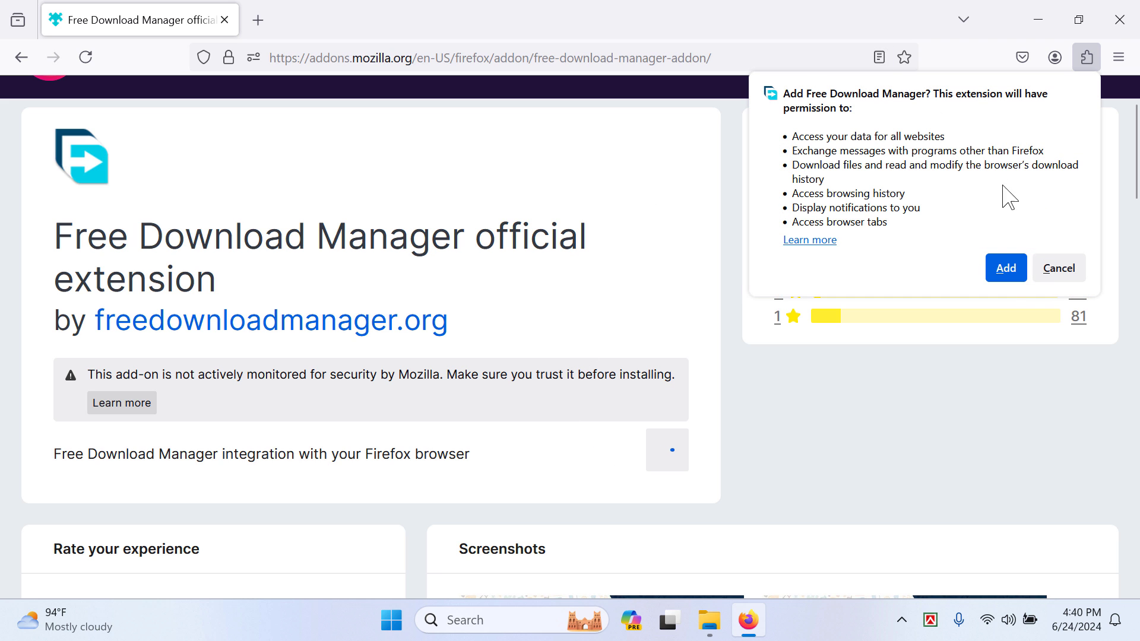
Approve the permission prompt so the extension is added, then close Firefox and refresh the desktop
left_click(1004, 267)
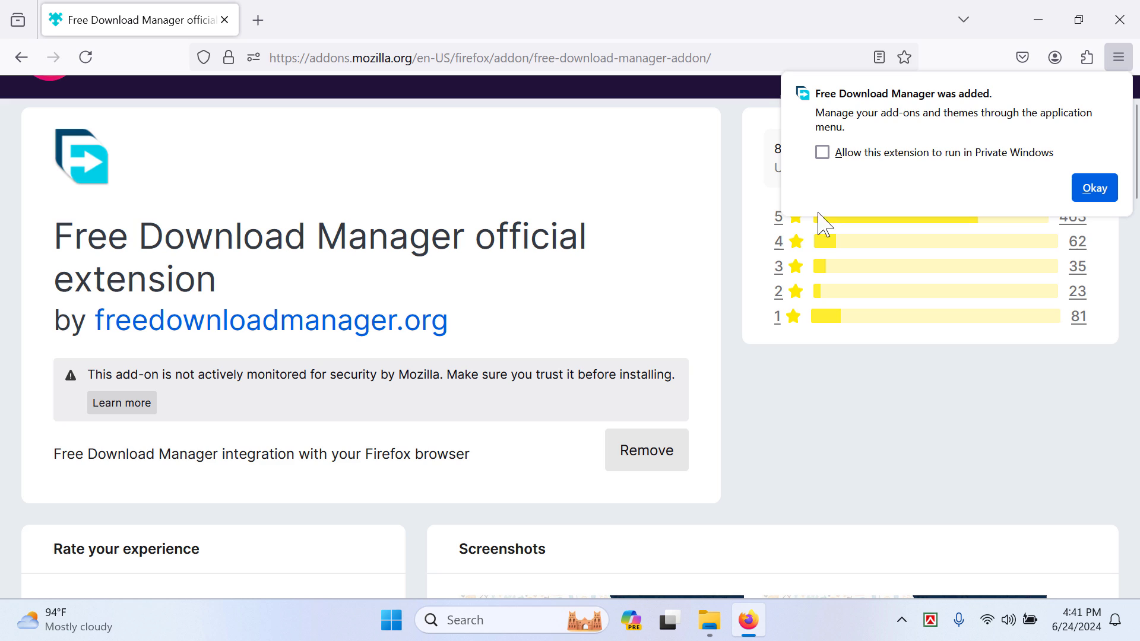
mouse_move(899, 185)
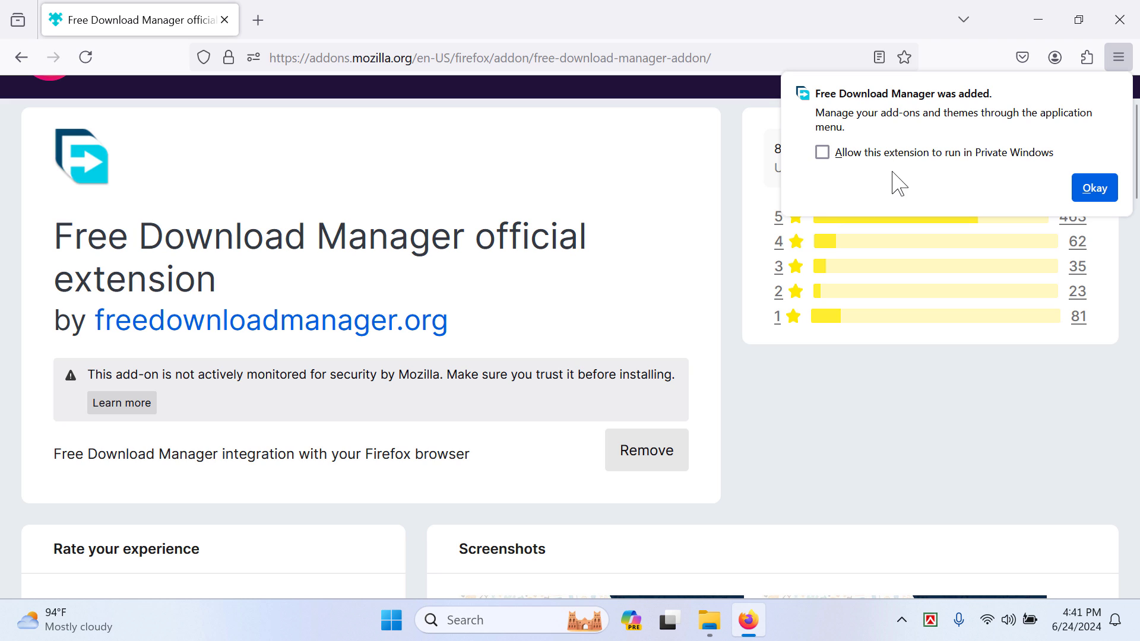
mouse_move(907, 175)
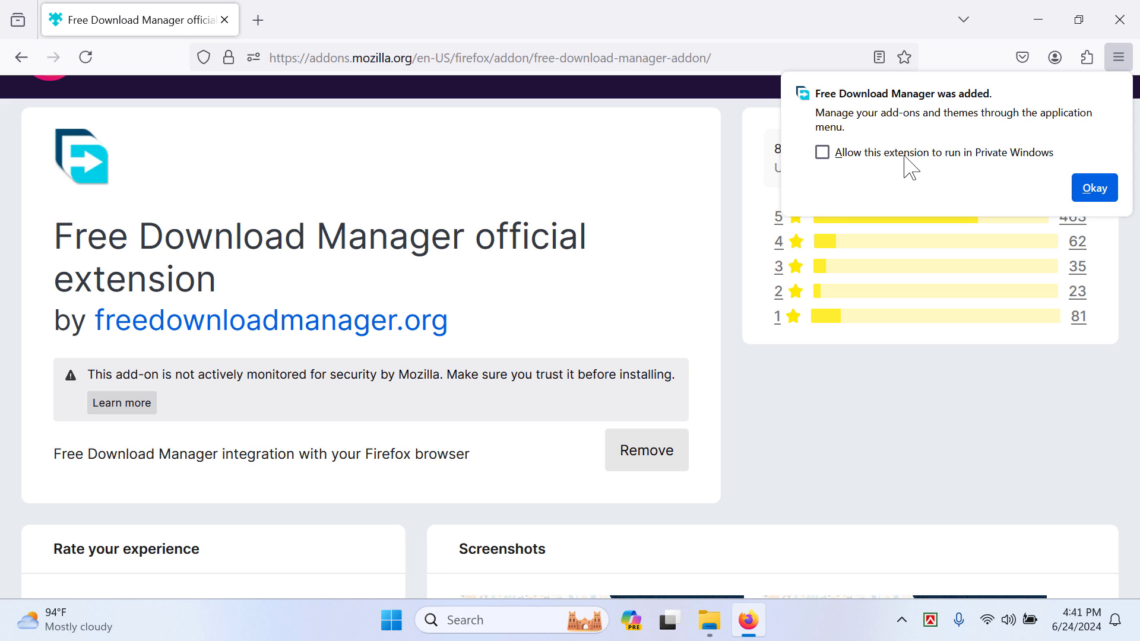
mouse_move(918, 157)
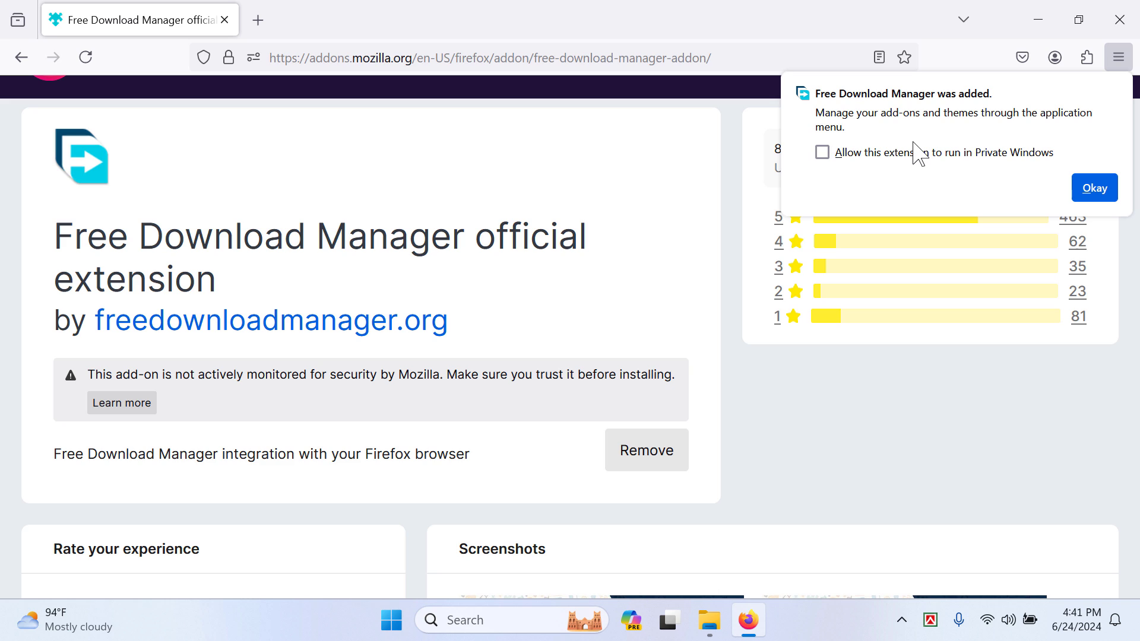
mouse_move(1000, 168)
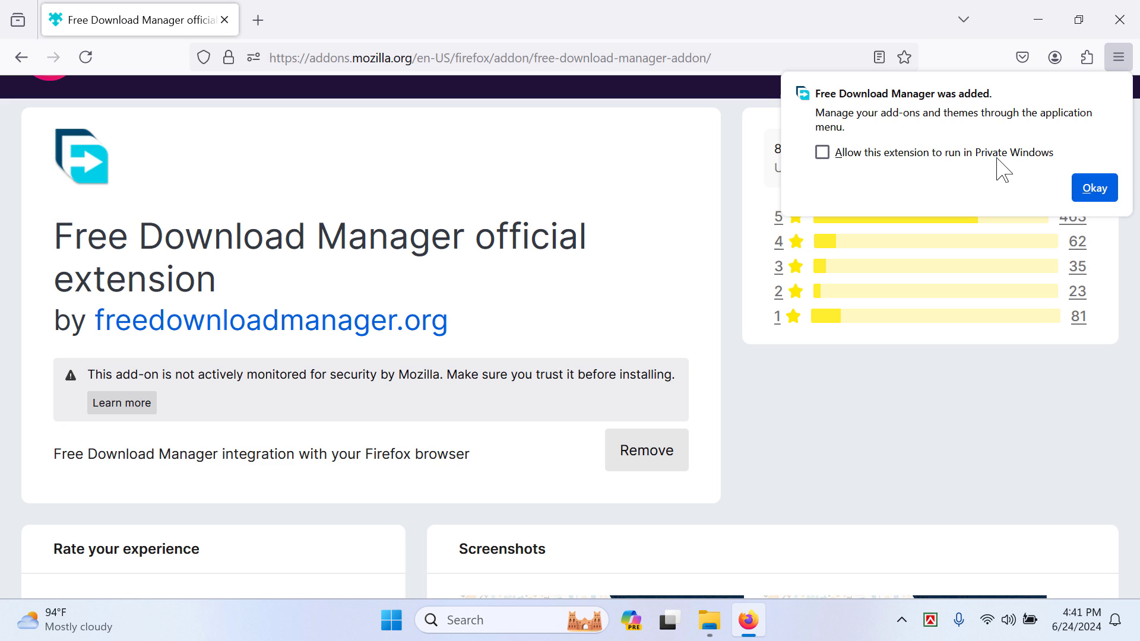
mouse_move(957, 196)
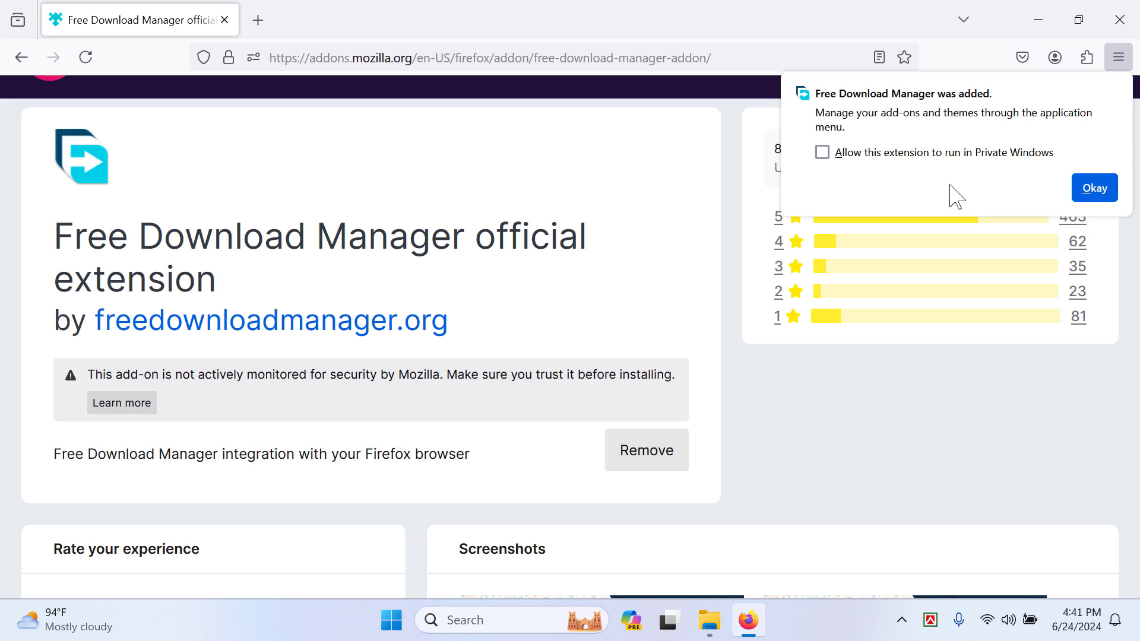
mouse_move(941, 125)
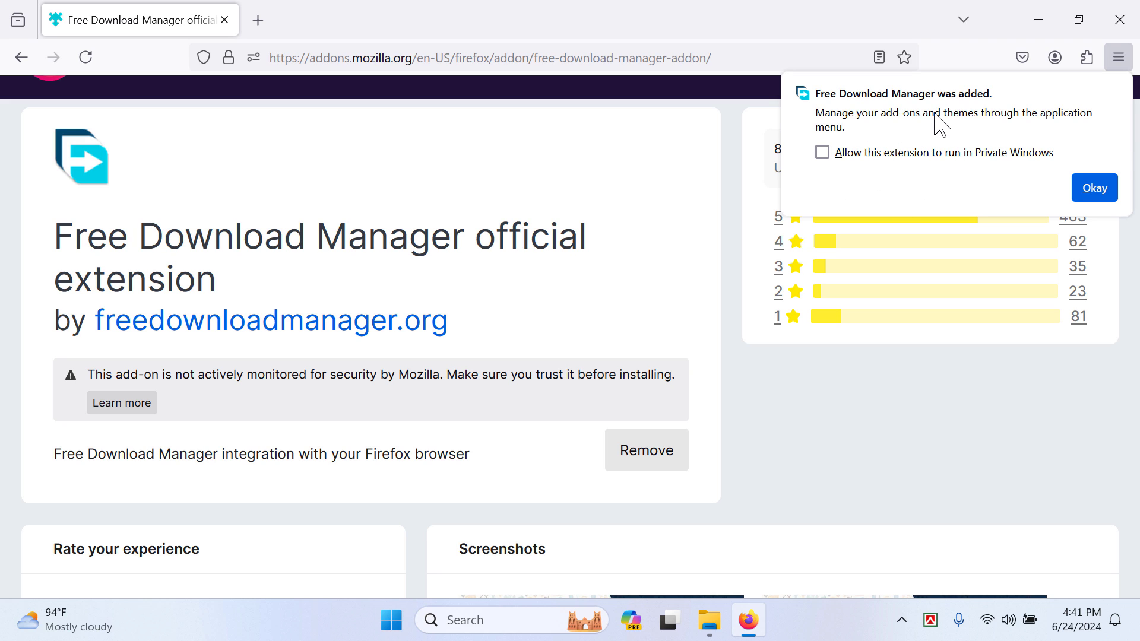
mouse_move(893, 169)
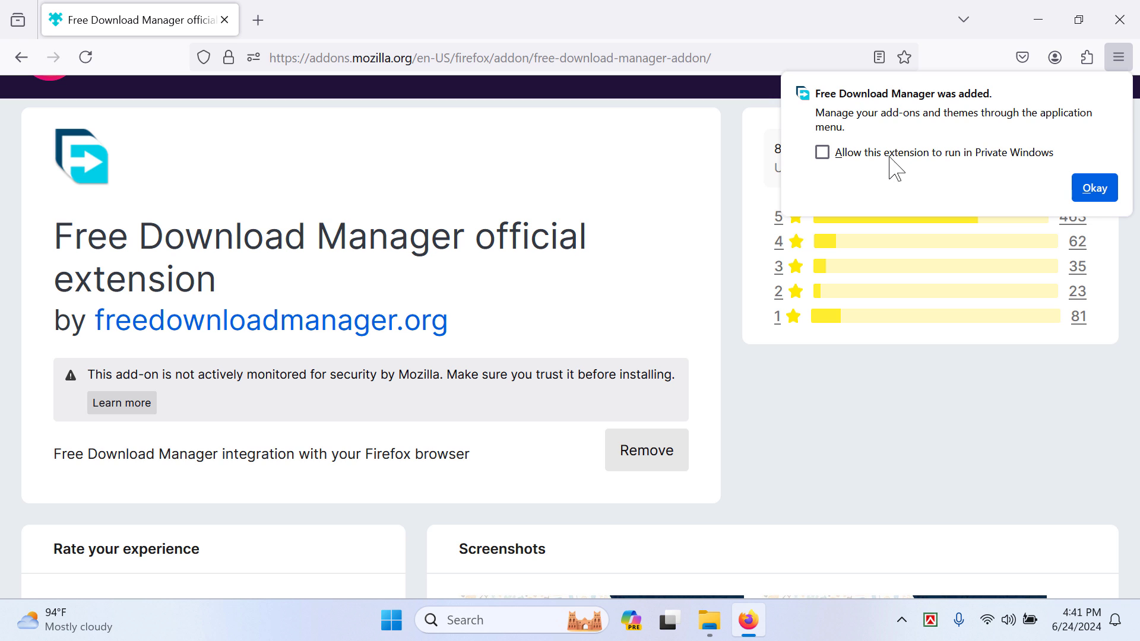
left_click(1093, 187)
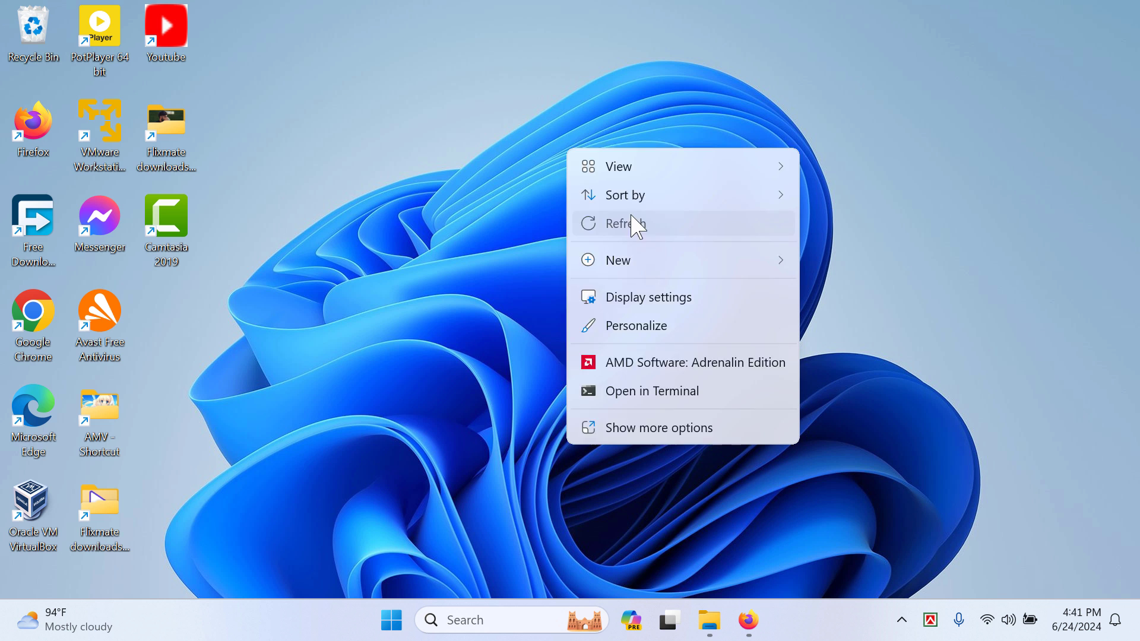
left_click(626, 223)
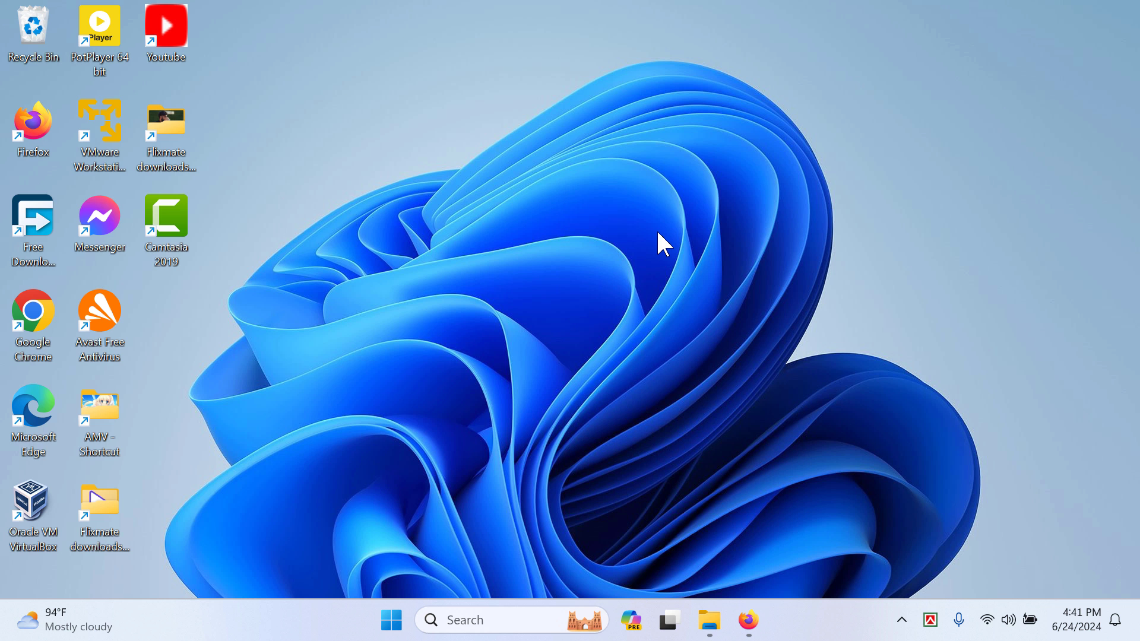